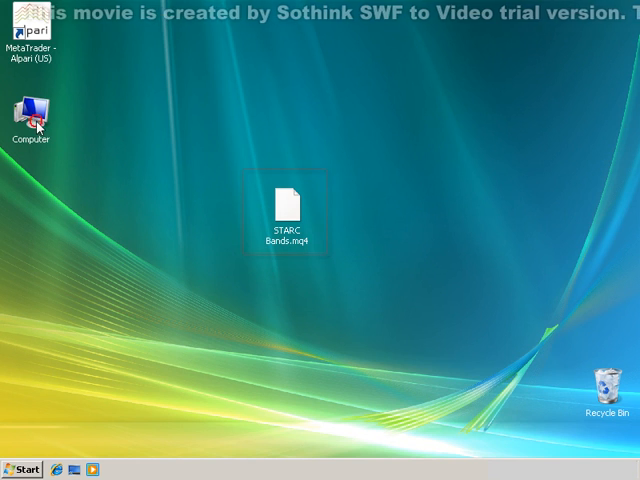
# Navigate through C:, Program Files and MetaTrader - Alpari (US) into the experts\indicators folder.
pyautogui.doubleClick(32, 104)
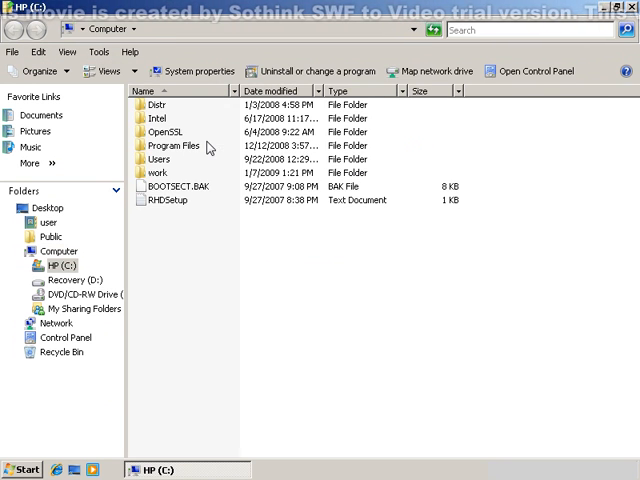
pyautogui.doubleClick(176, 144)
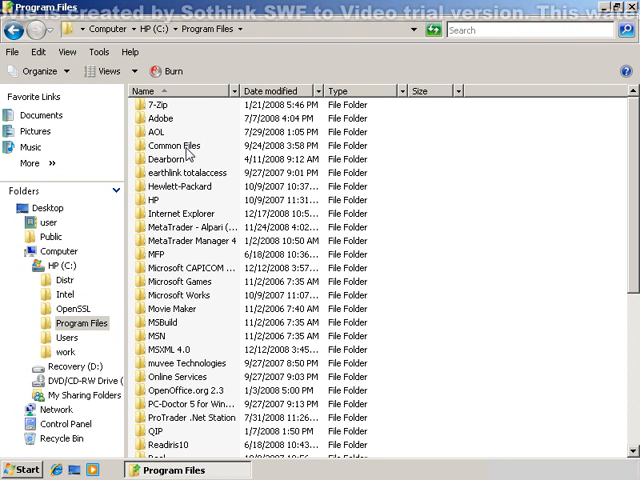
pyautogui.doubleClick(190, 228)
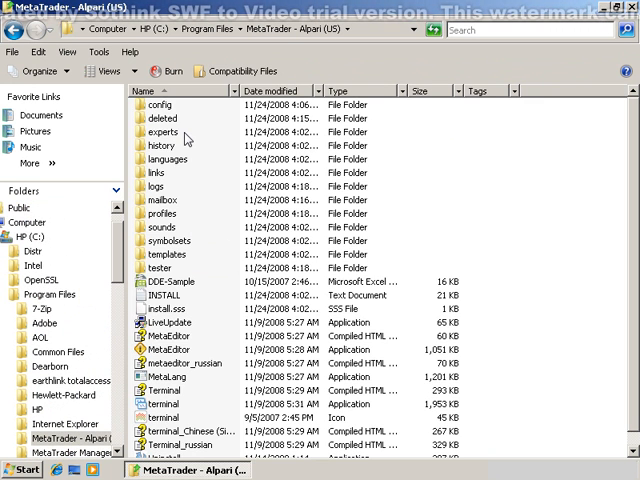
pyautogui.doubleClick(162, 132)
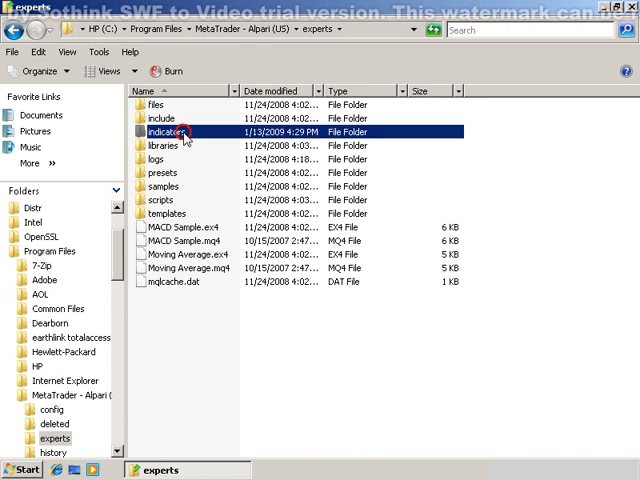
pyautogui.doubleClick(168, 132)
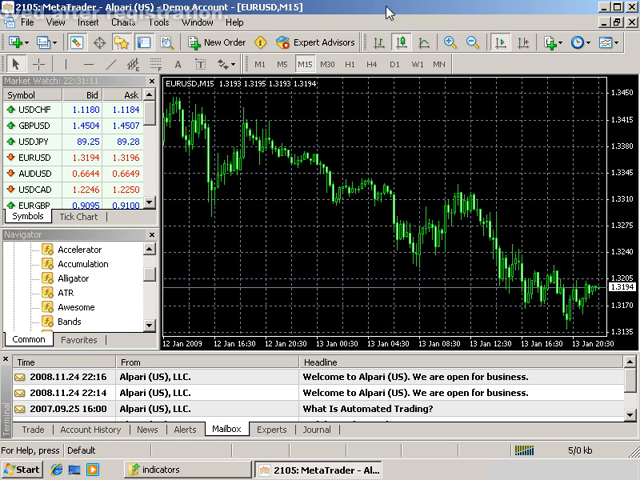
# Choose STARC Bands from the Insert > Indicators > Custom list for the EURUSD M15 chart.
pyautogui.click(552, 42)
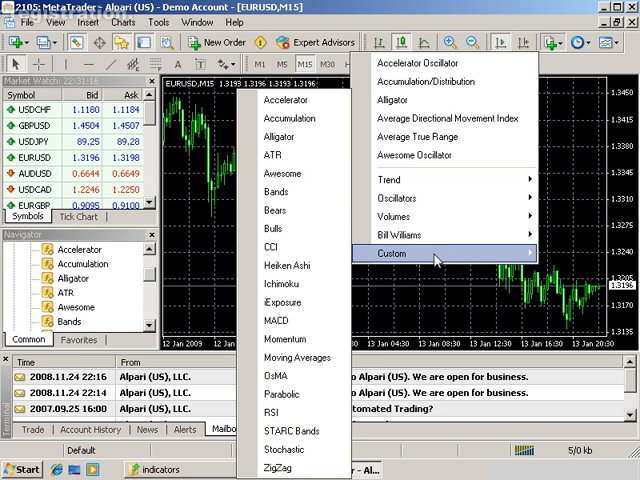
pyautogui.moveTo(290, 284)
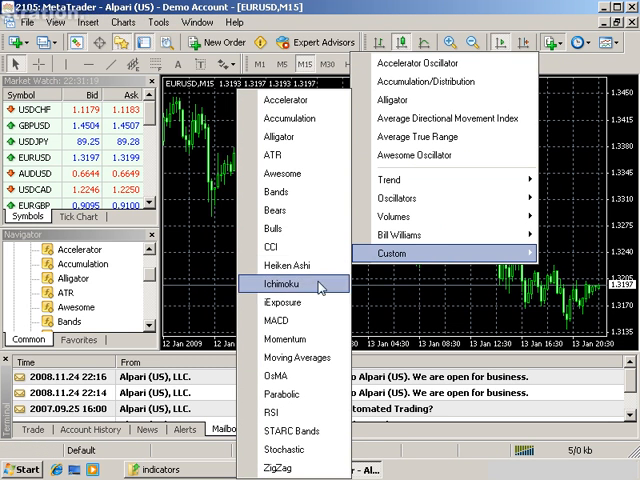
pyautogui.click(292, 430)
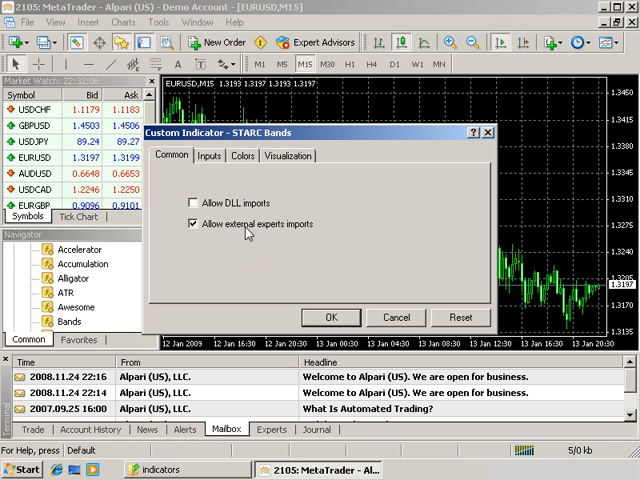
# Set MA_Period to 7 on the Inputs tab and review the three black line colours.
pyautogui.click(208, 156)
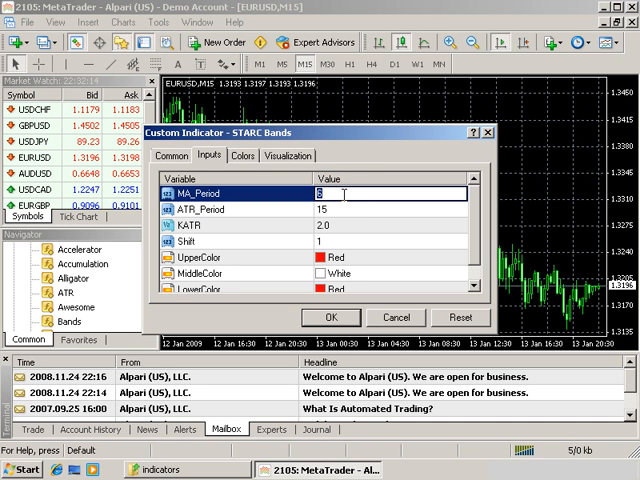
pyautogui.write('7')
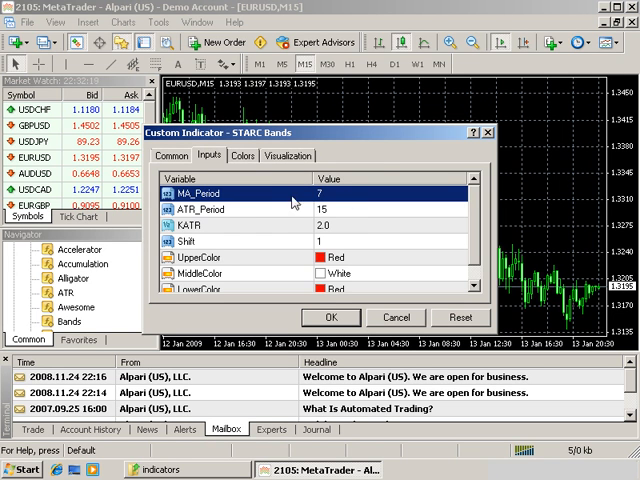
pyautogui.click(228, 156)
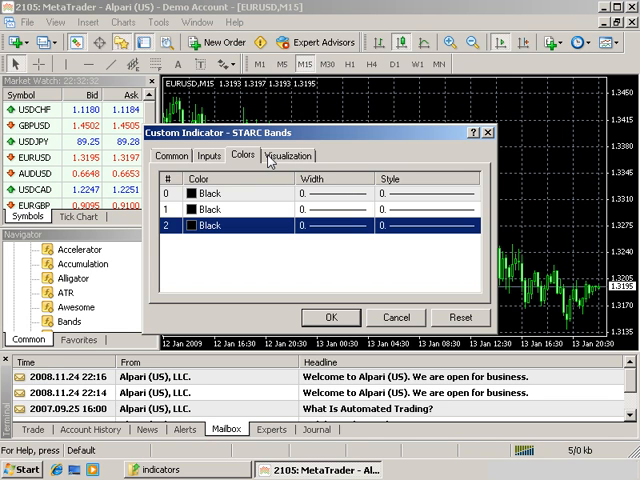
# Keep All timeframes enabled under Visualization and apply STARC Bands to the chart.
pyautogui.click(288, 156)
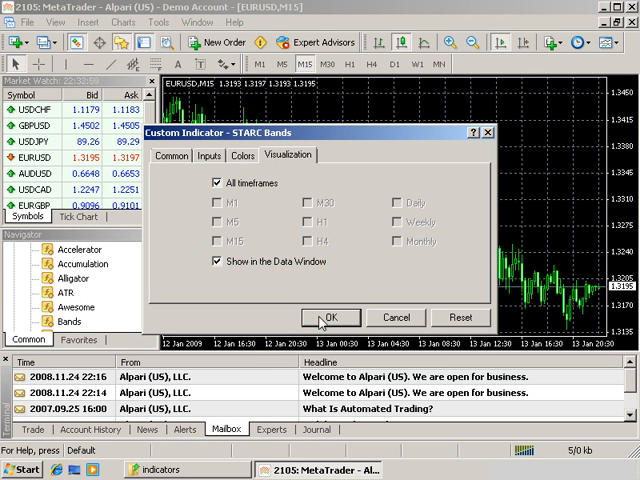
pyautogui.click(332, 316)
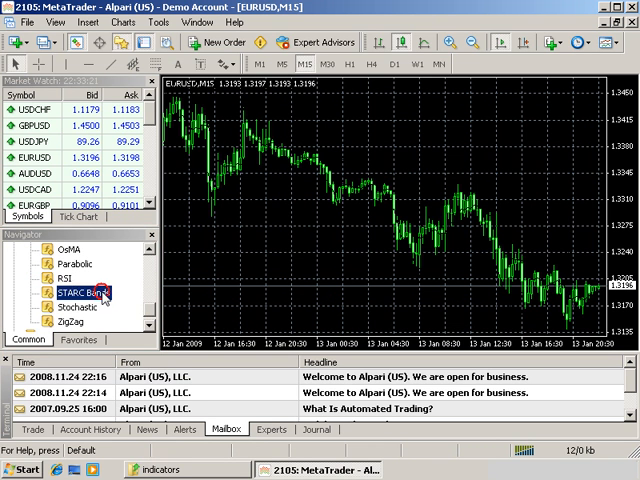
# Attach STARC Bands from the Navigator so red bands plot on EURUSD, then view the Journal log.
pyautogui.doubleClick(84, 292)
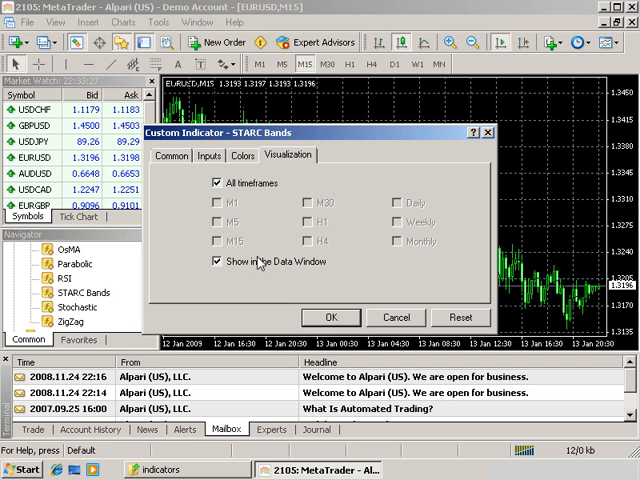
pyautogui.click(332, 316)
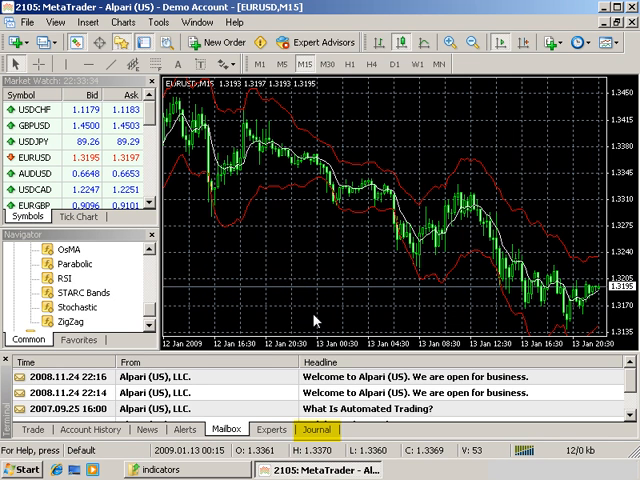
pyautogui.click(316, 428)
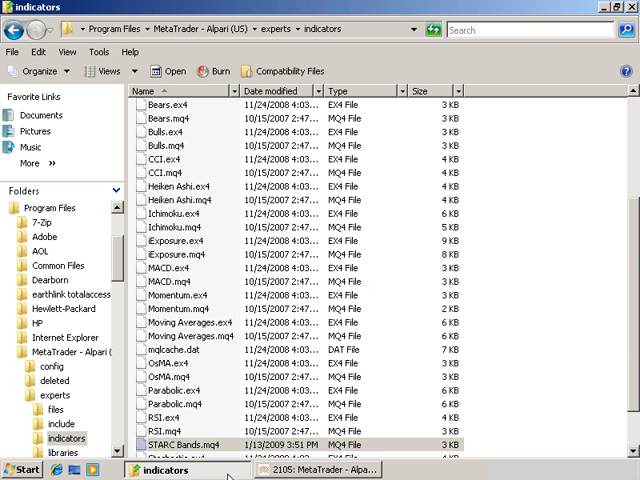
pyautogui.moveTo(236, 462)
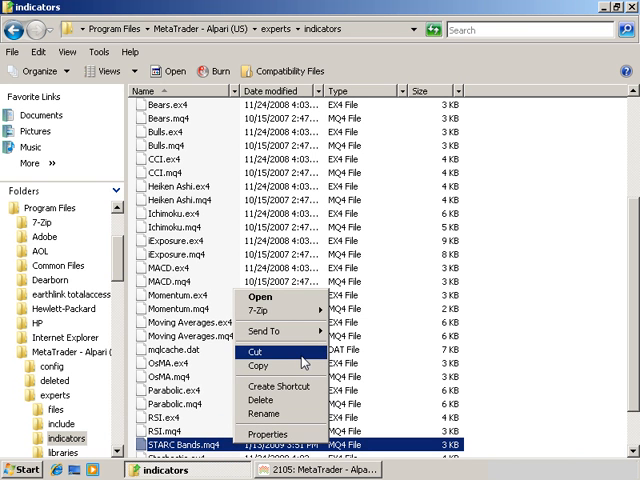
pyautogui.moveTo(296, 400)
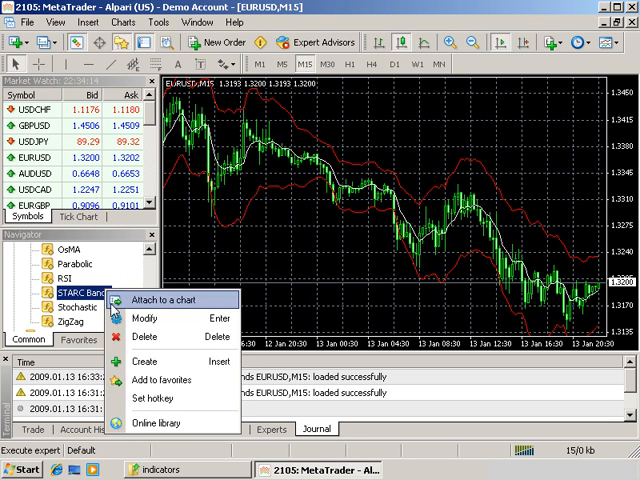
# Delete STARC Bands from the Navigator's custom indicators and confirm with Yes.
pyautogui.click(144, 336)
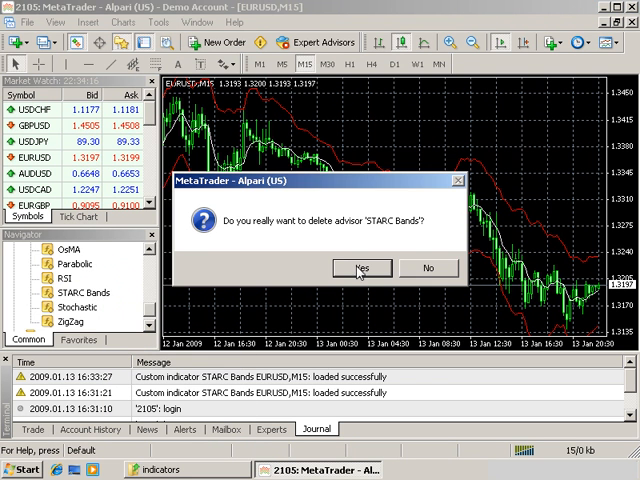
pyautogui.click(354, 268)
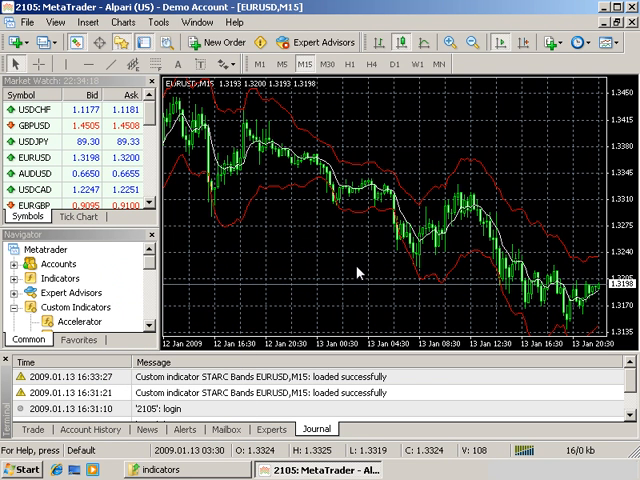